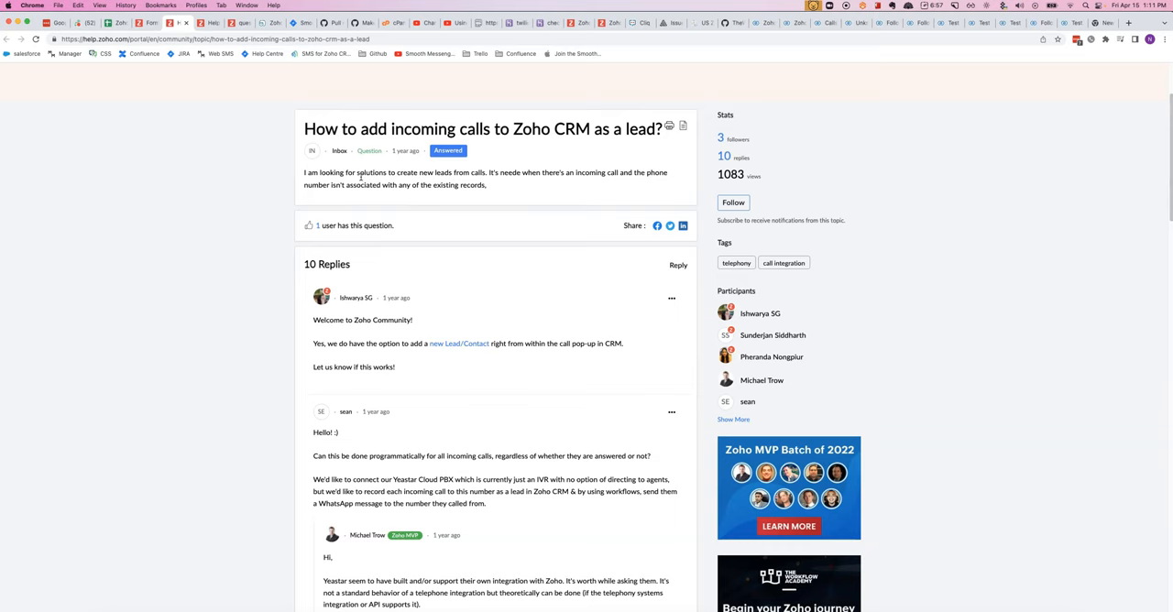
Scroll through the pasted call record JSON in Untitled-3 to locate the caller's phone number
scroll(down, 3)
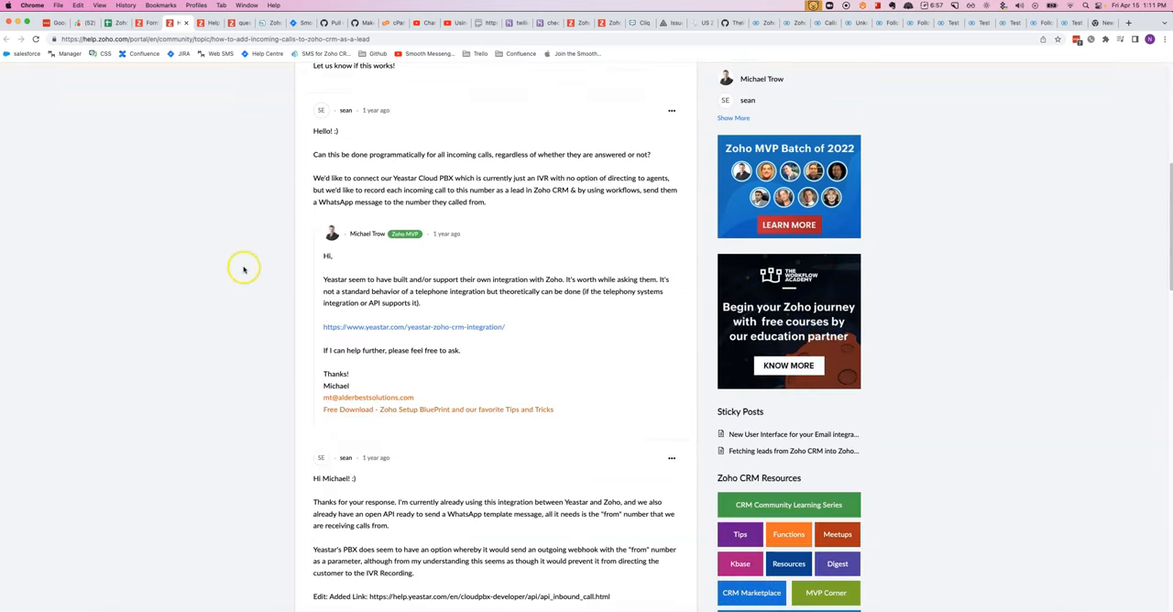
scroll(down, 3)
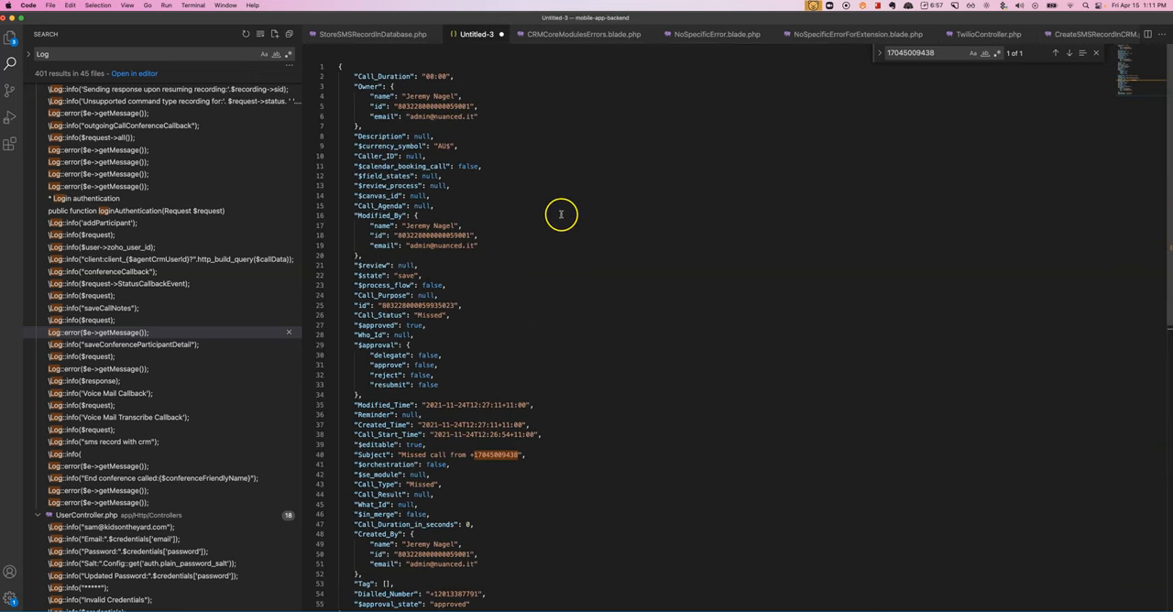
double_click(499, 455)
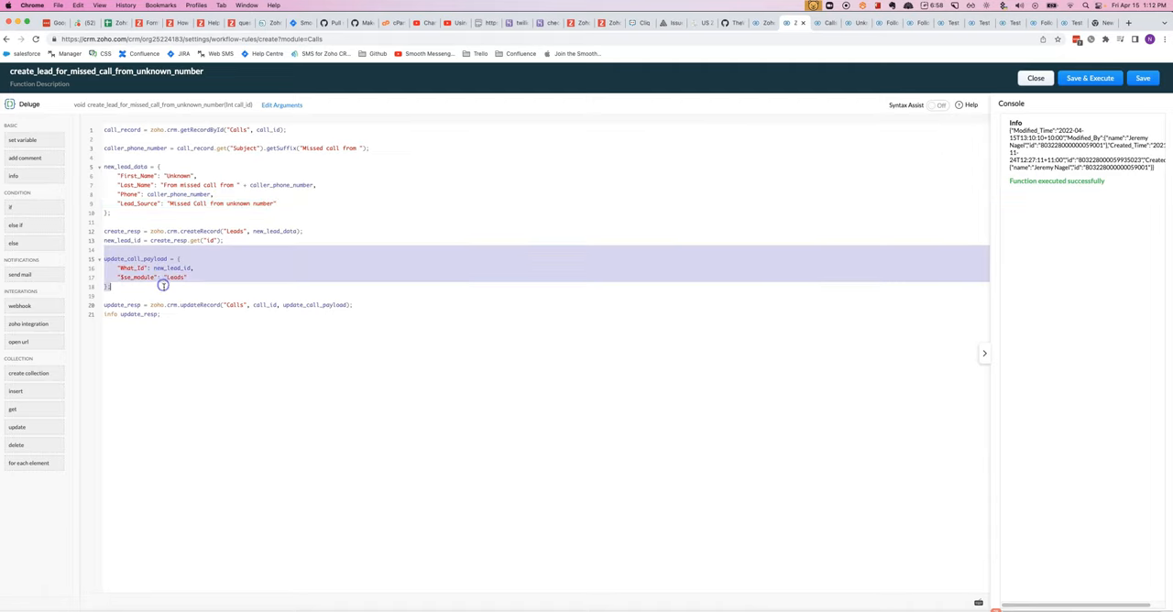
Save and execute the create_lead_for_missed_call_from_unknown_number Deluge function
click(154, 285)
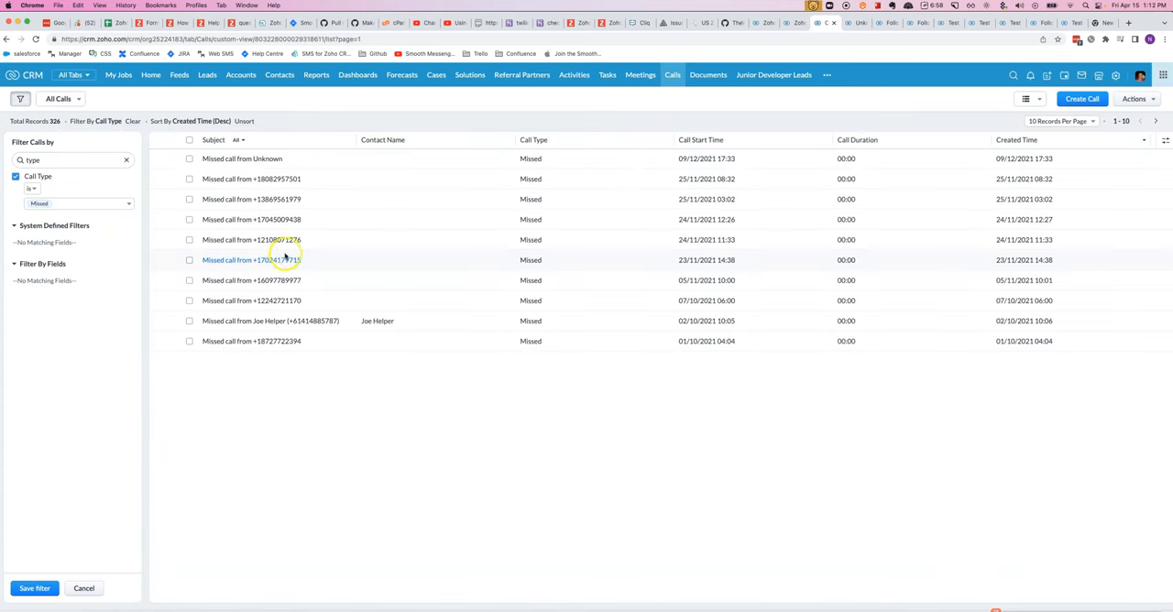
click(252, 260)
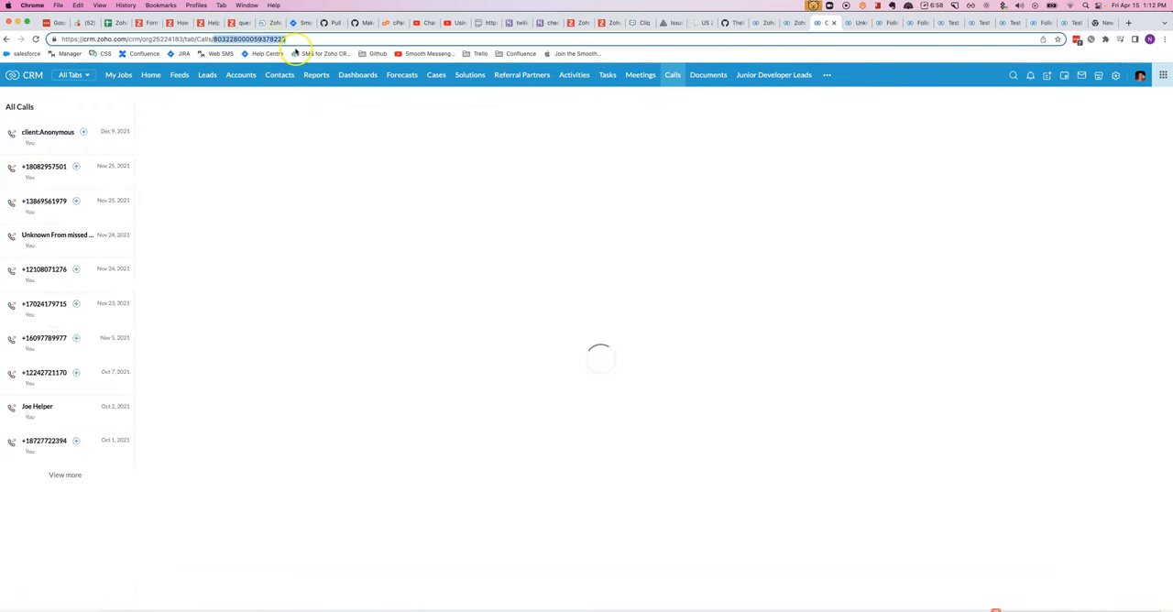
click(44, 303)
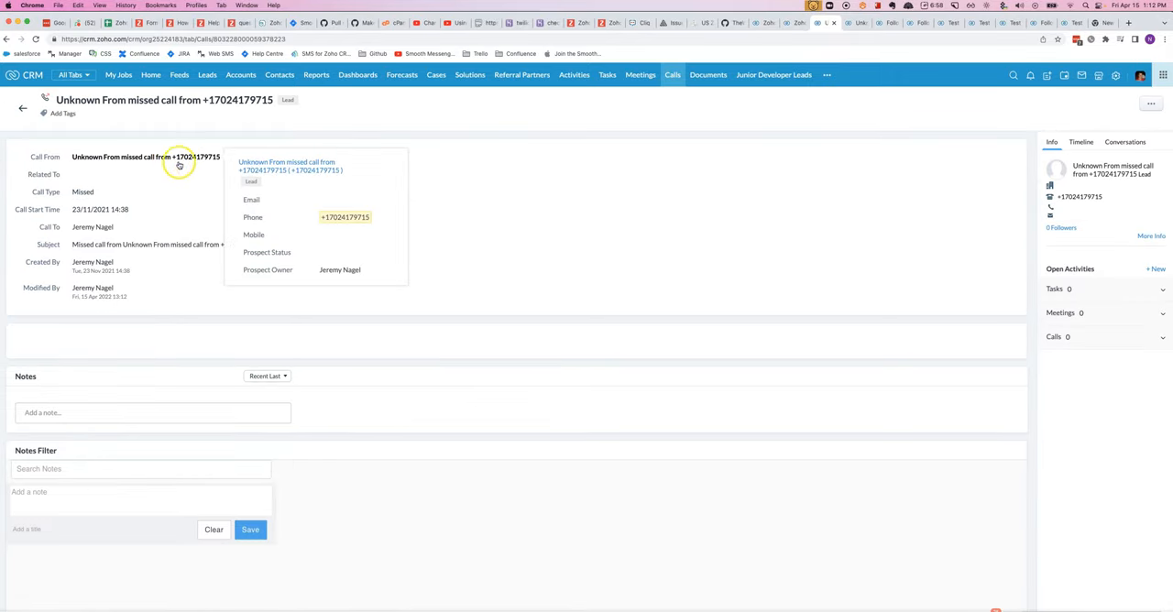
Open the lead shown in the call's Call From field
double_click(286, 166)
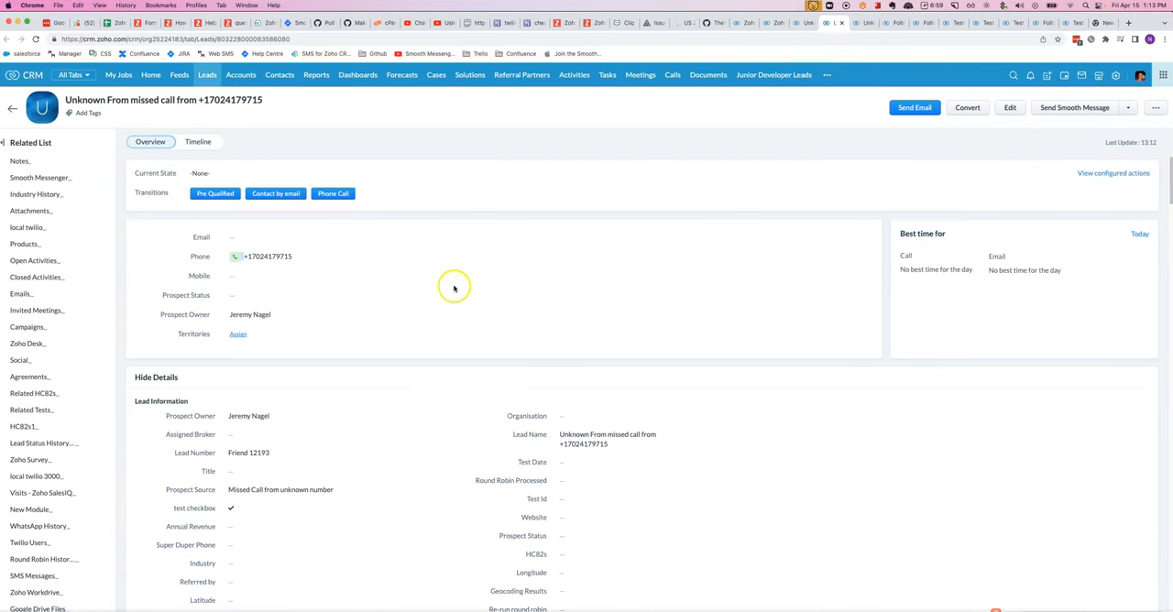
click(275, 491)
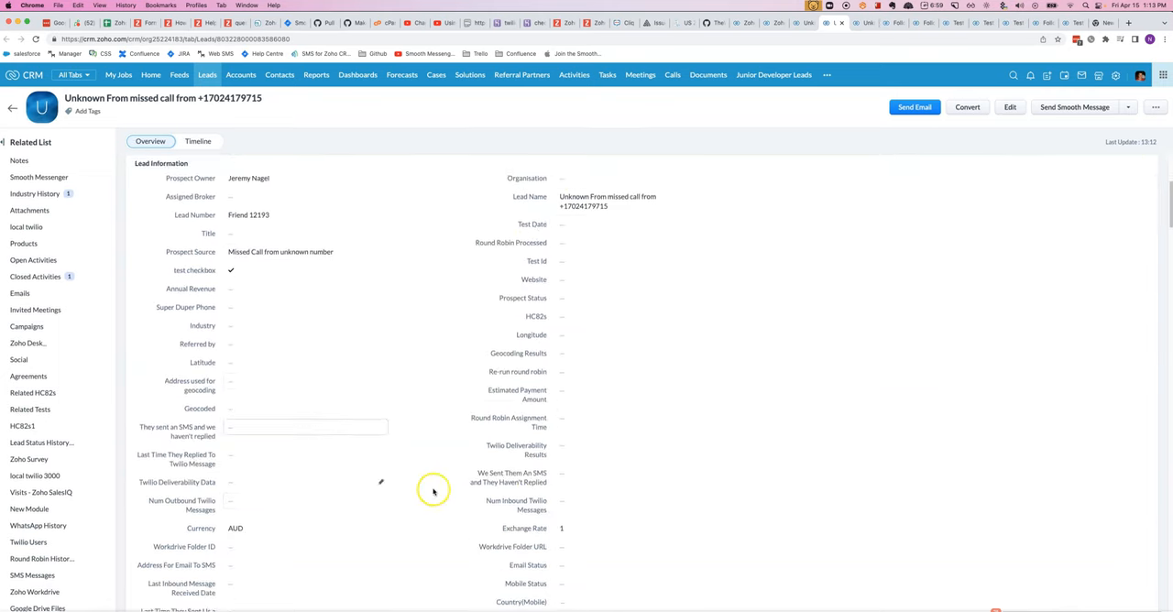
scroll(down, 3)
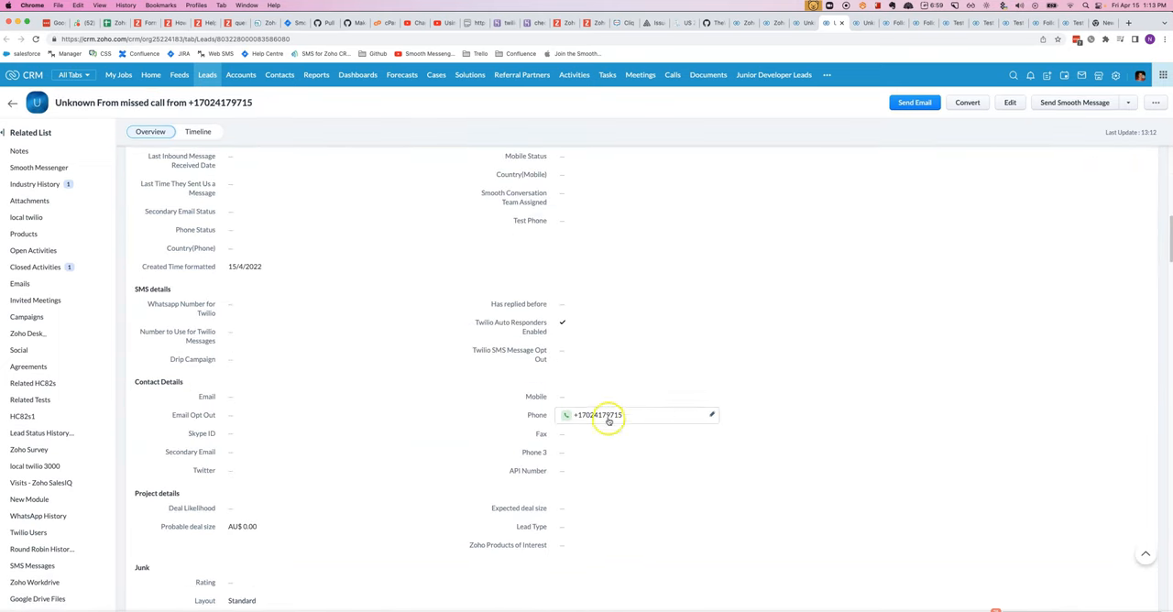